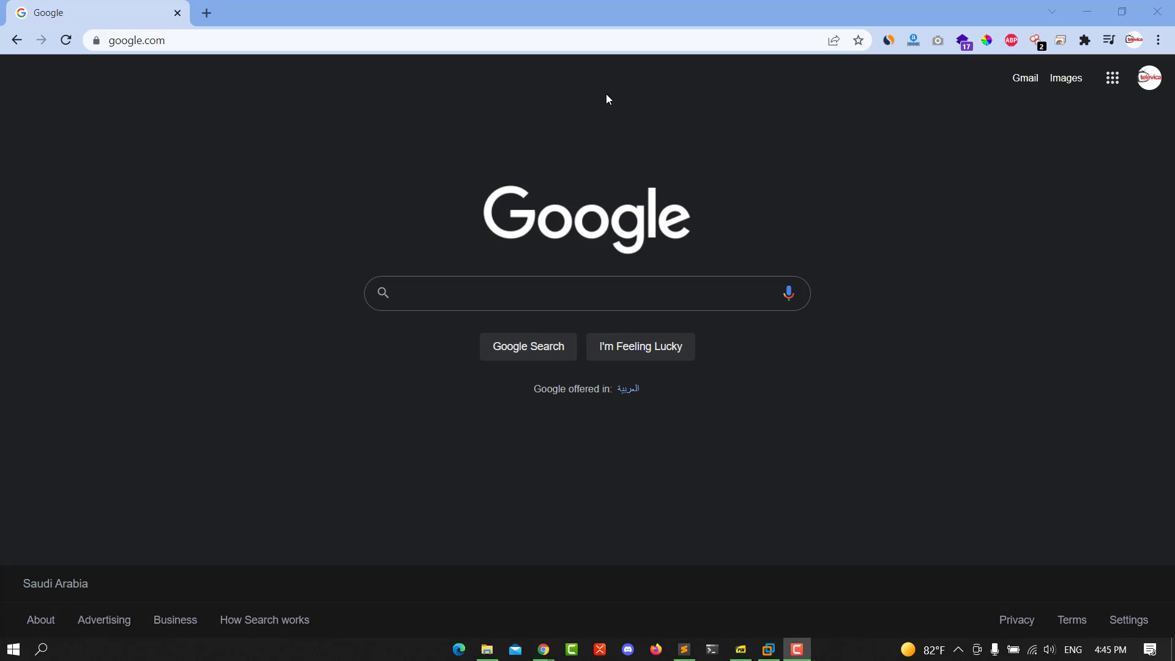
# - Search Google for 'remote desktop microsoft' to surface the Microsoft Store listing
pyautogui.click(463, 303)
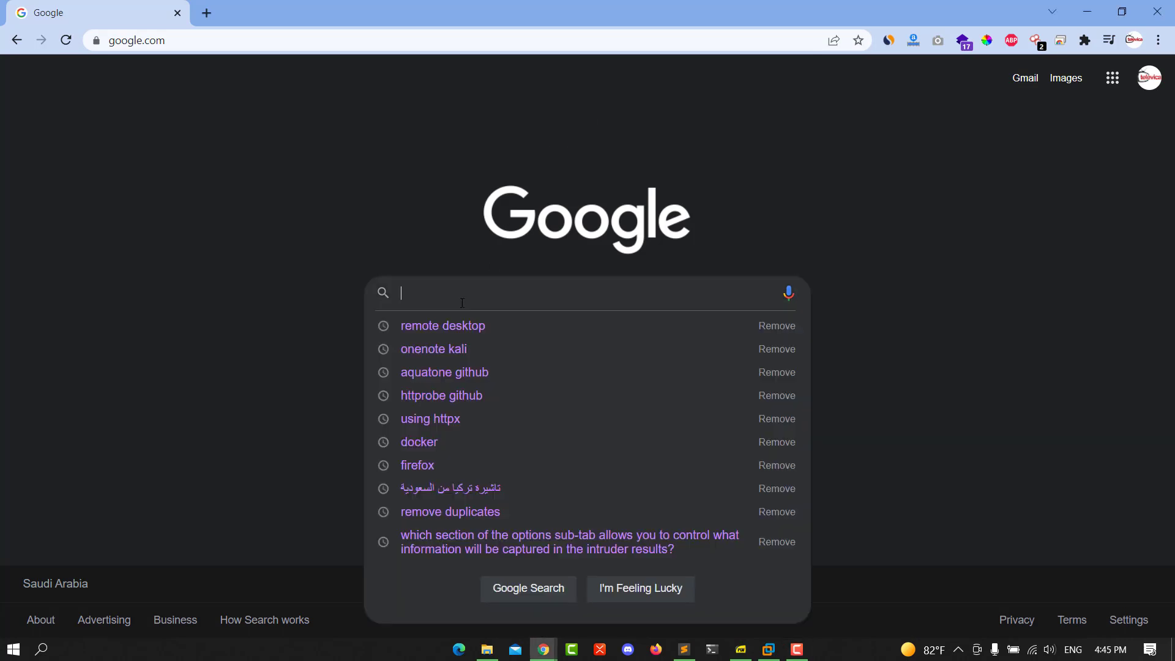
pyautogui.write('remote')
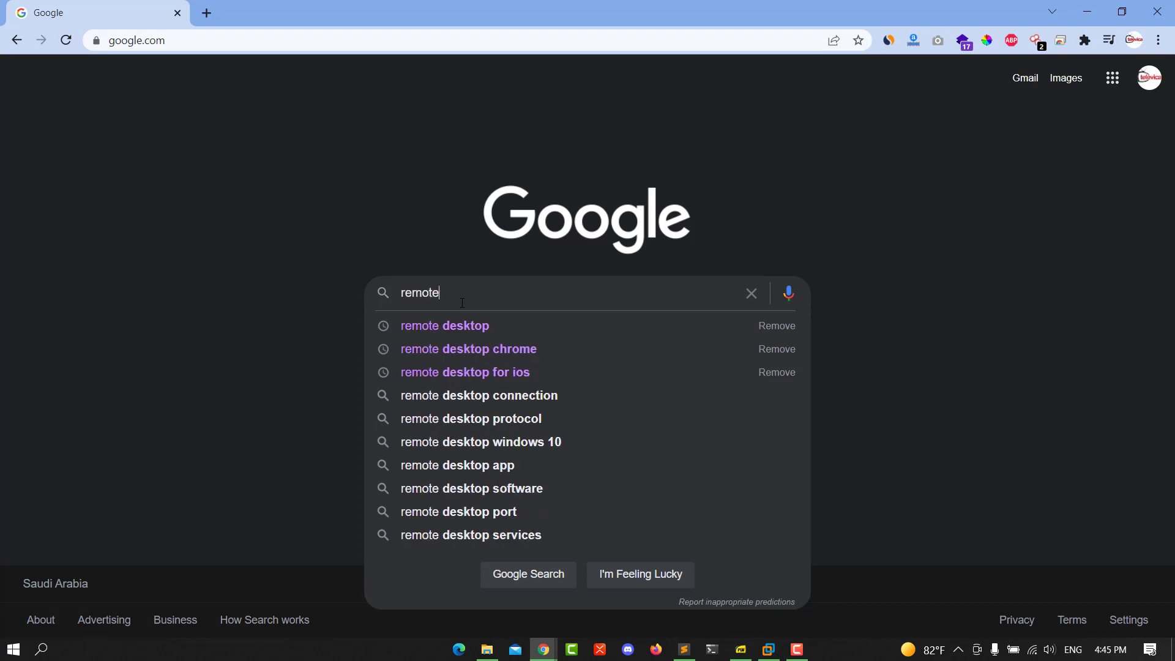
pyautogui.write('desktop m')
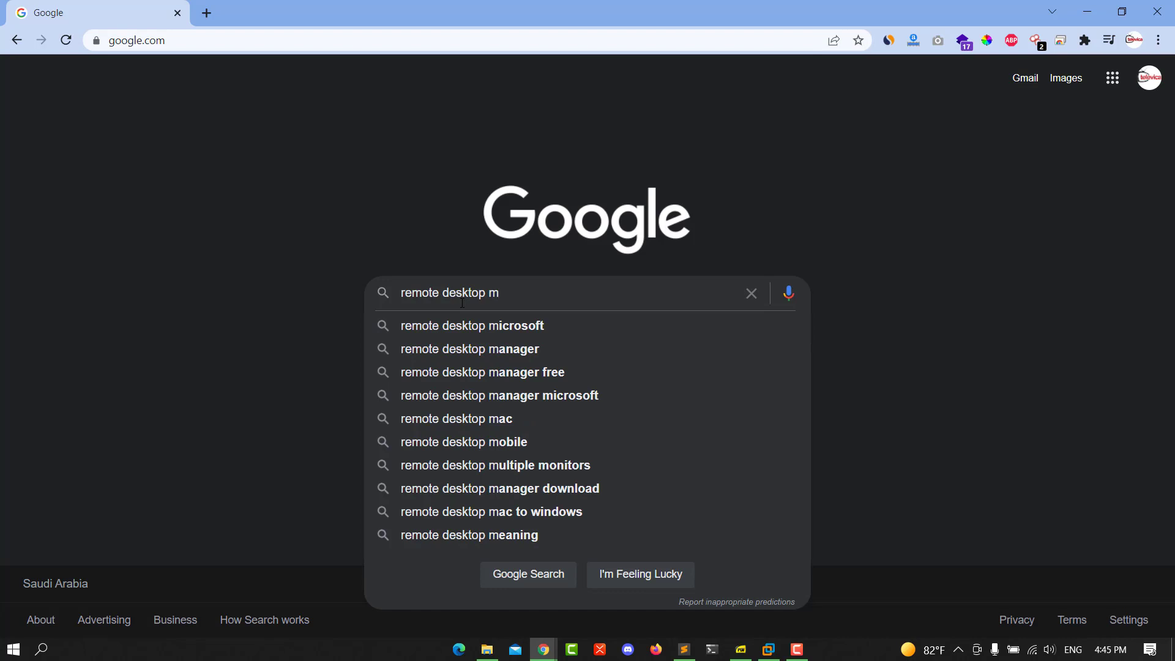
pyautogui.click(472, 326)
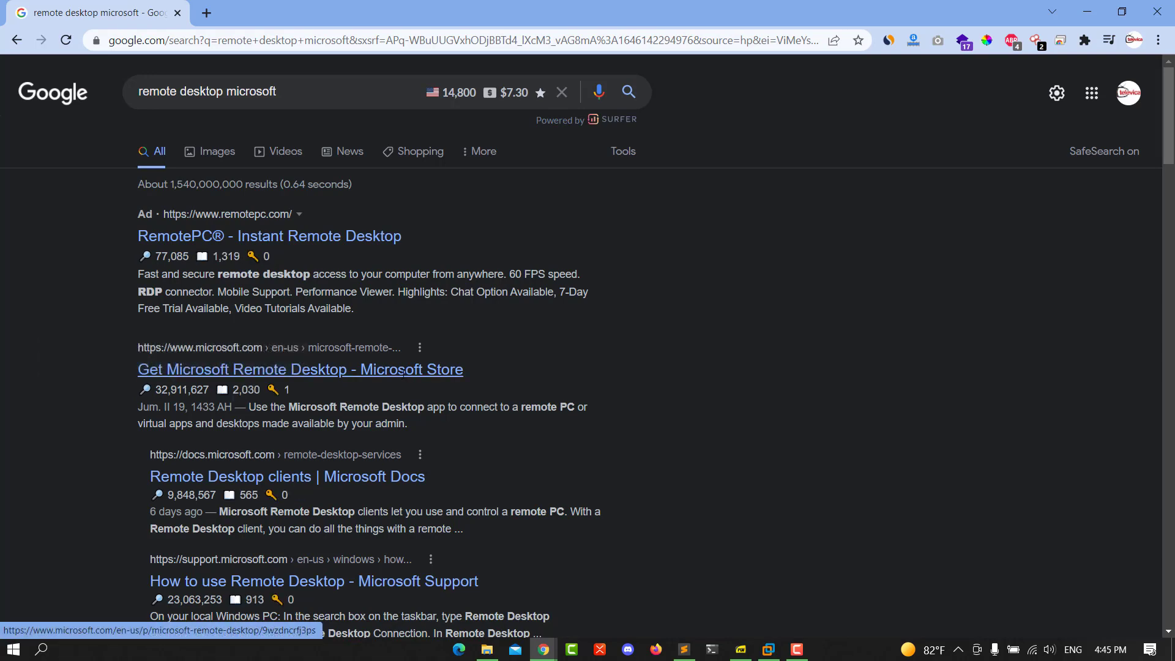
# - Reach the Microsoft Remote Desktop listing on the United States English Microsoft Store website
pyautogui.click(301, 369)
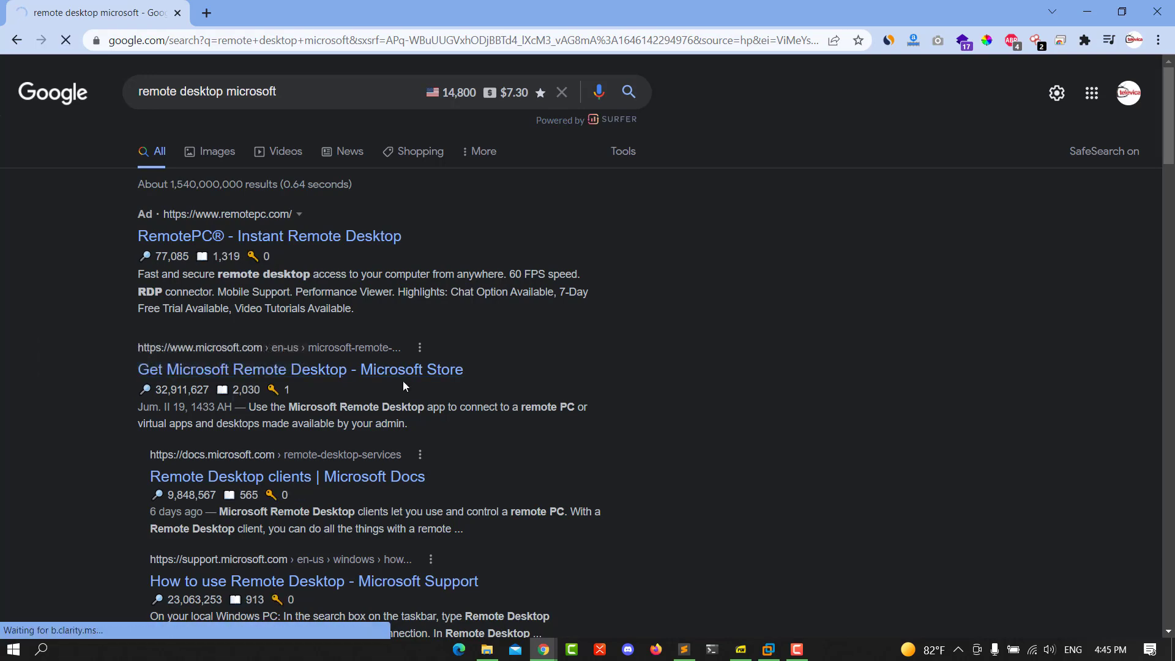
pyautogui.click(299, 369)
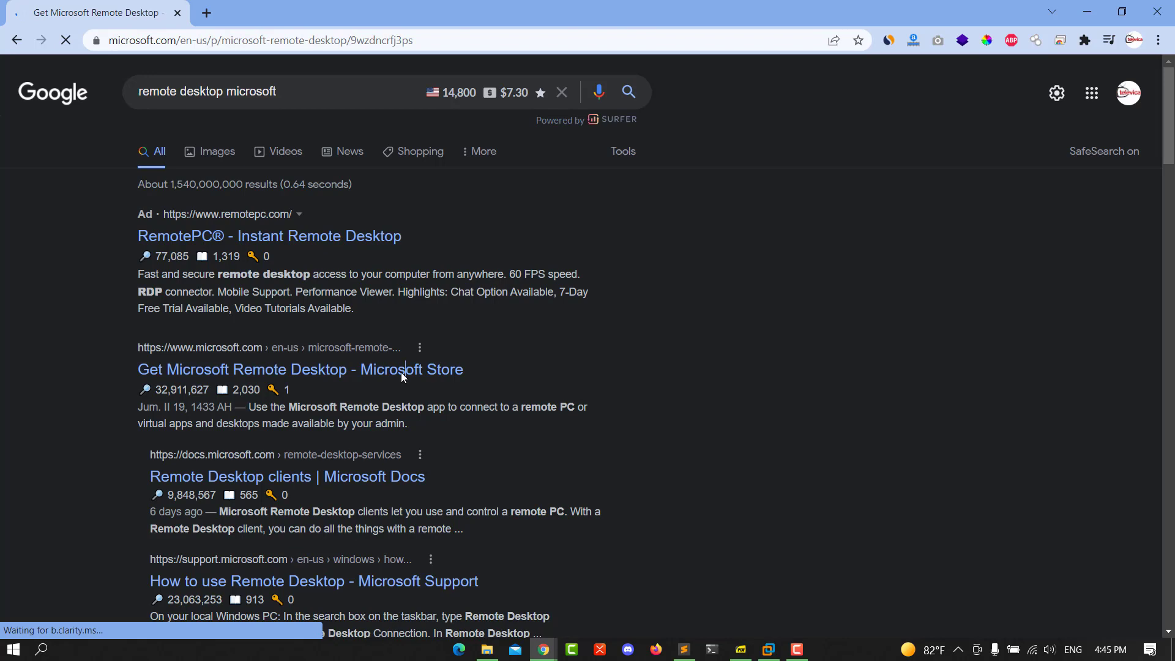
pyautogui.click(301, 369)
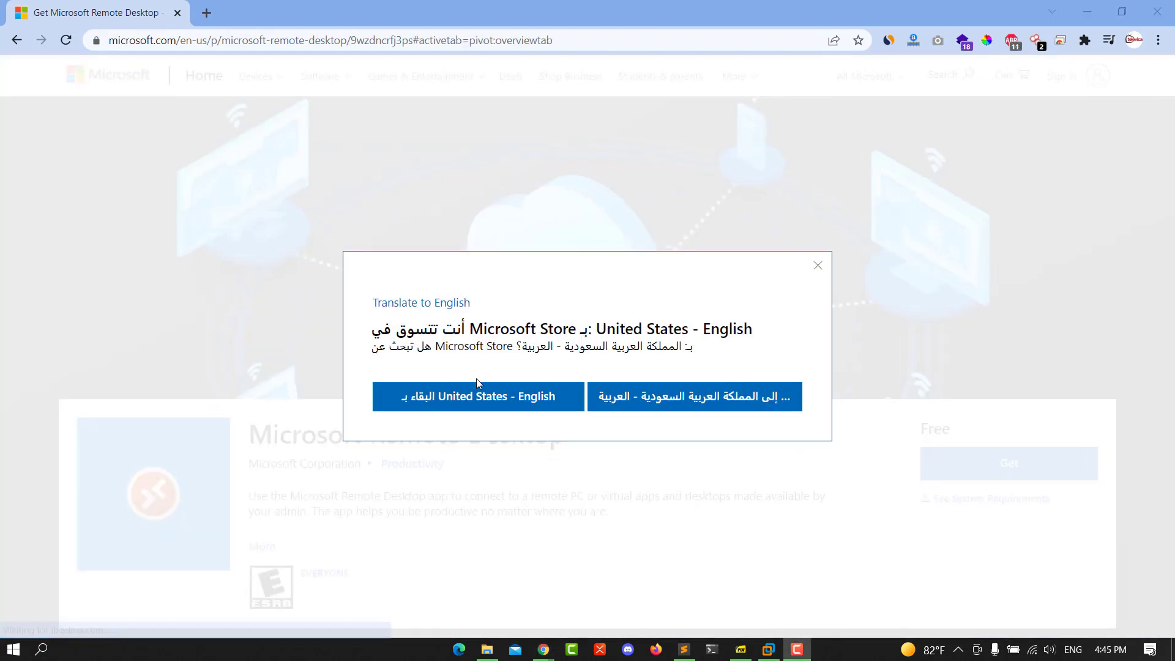
pyautogui.click(818, 265)
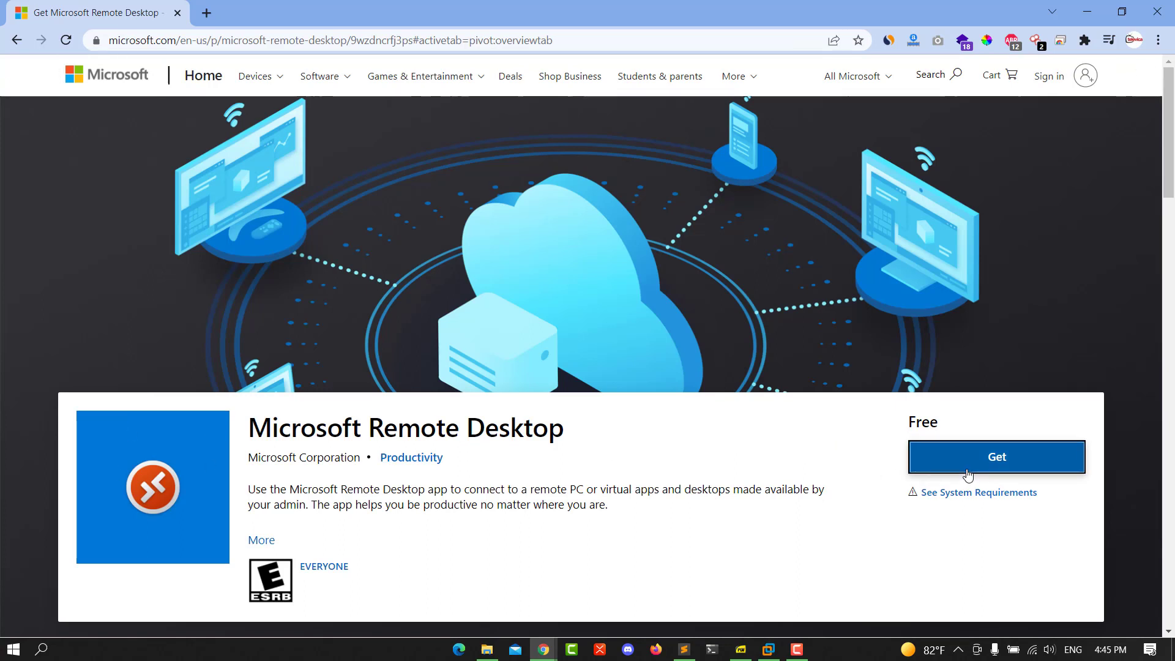
# - Get the free Microsoft Remote Desktop app and let the site launch the Store app
pyautogui.click(996, 457)
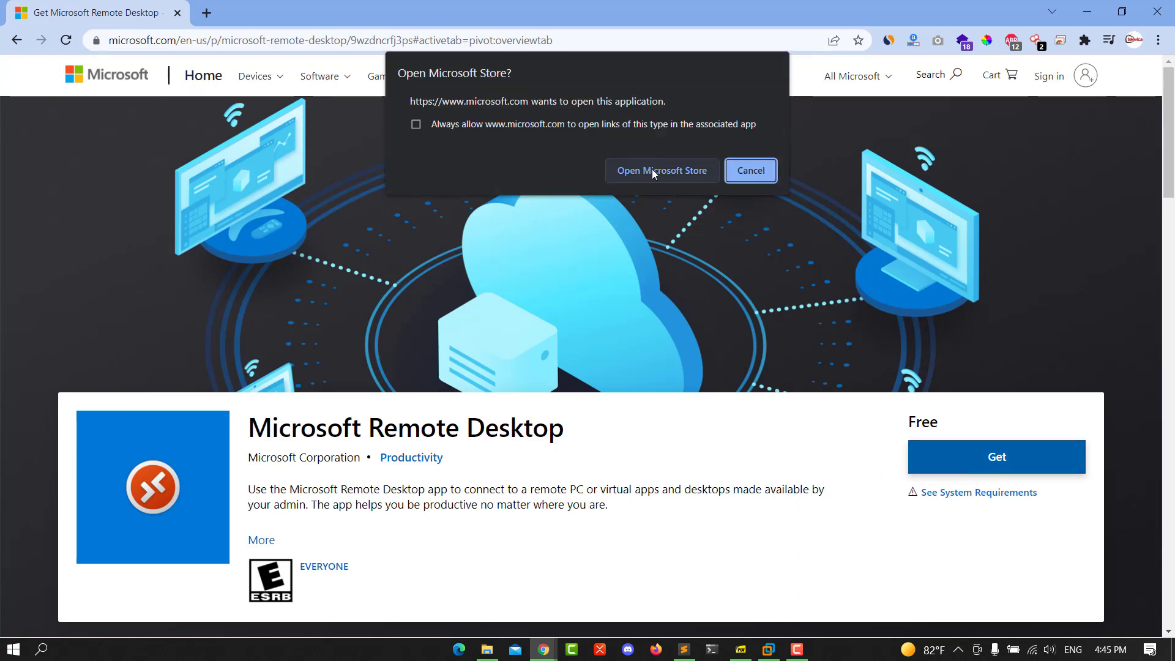
pyautogui.click(751, 170)
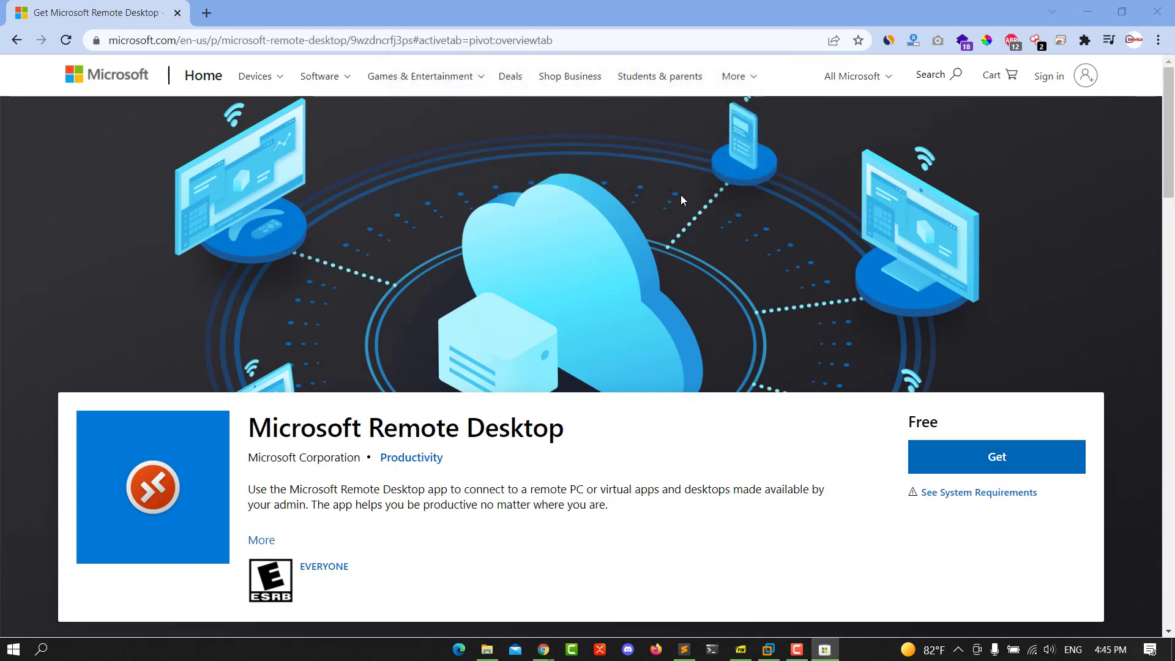
# - Load the Microsoft Remote Desktop product page in the Microsoft Store app
pyautogui.click(997, 457)
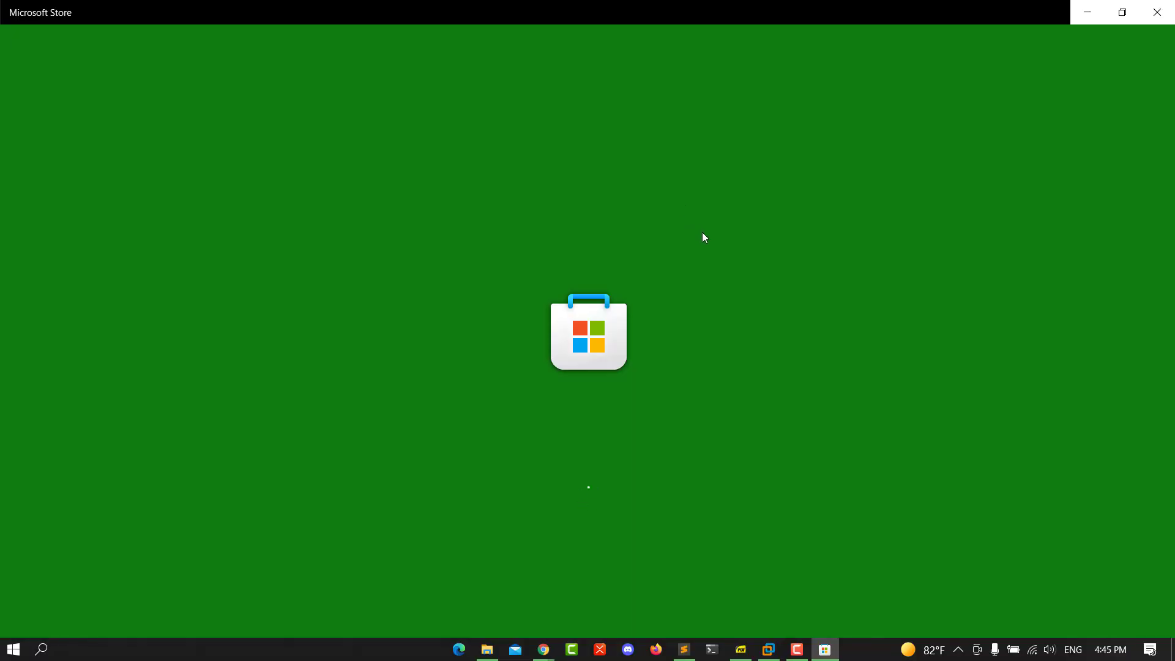
pyautogui.moveTo(713, 240)
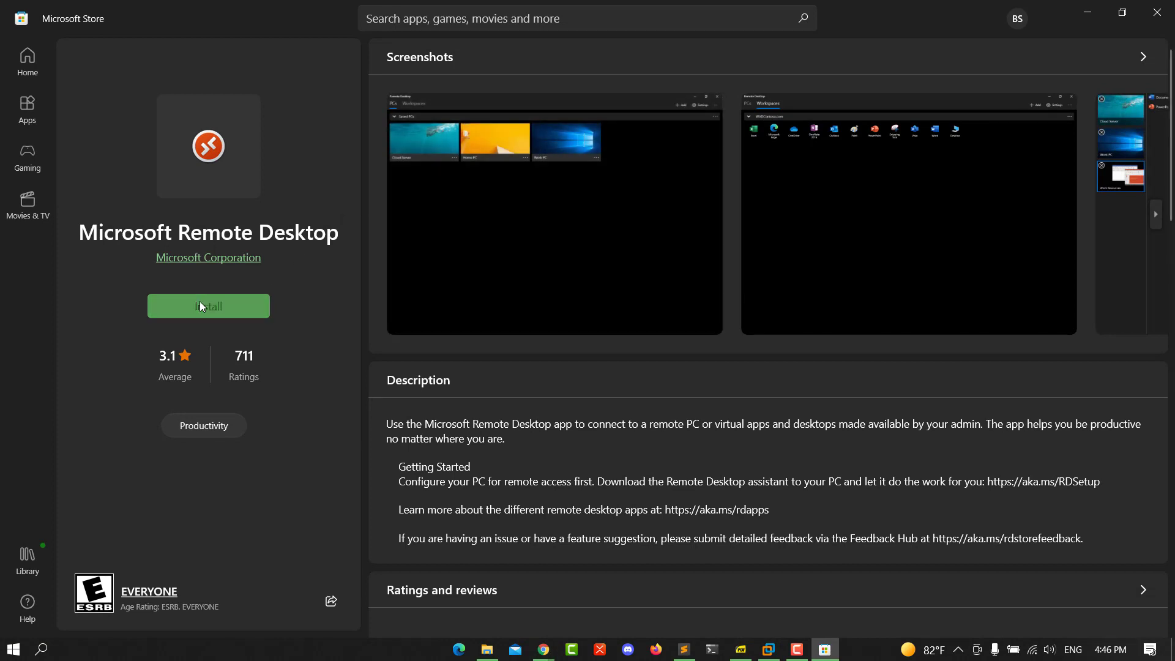
# - Install Microsoft Remote Desktop and browse its screenshots while the download completes
pyautogui.click(208, 306)
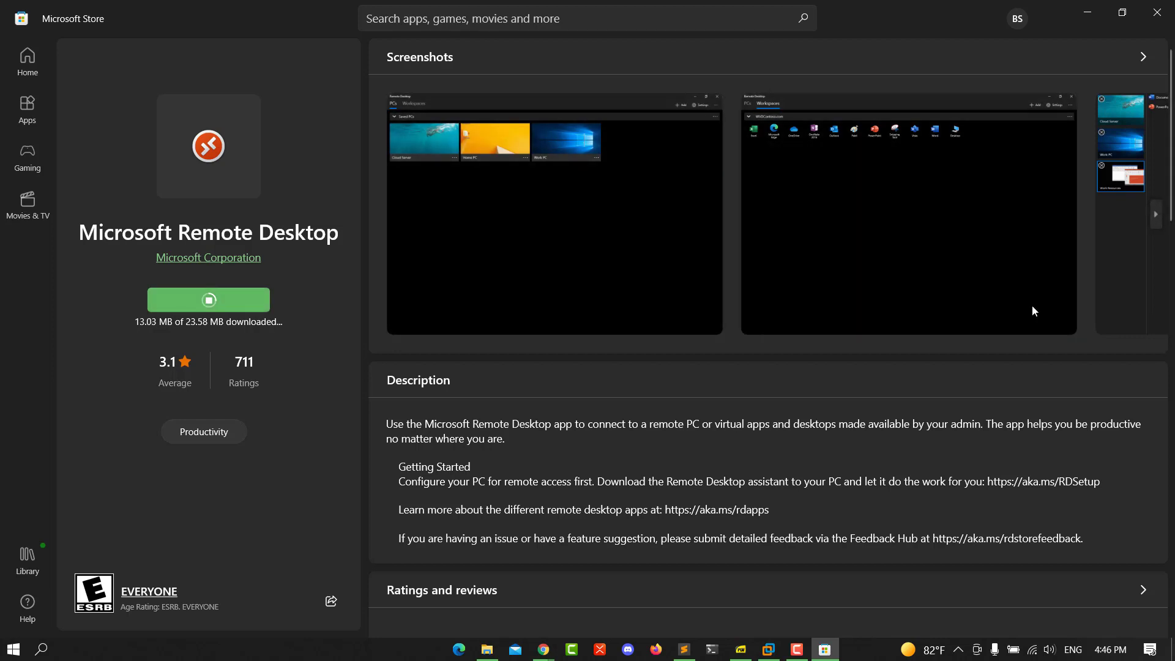
pyautogui.moveTo(744, 240)
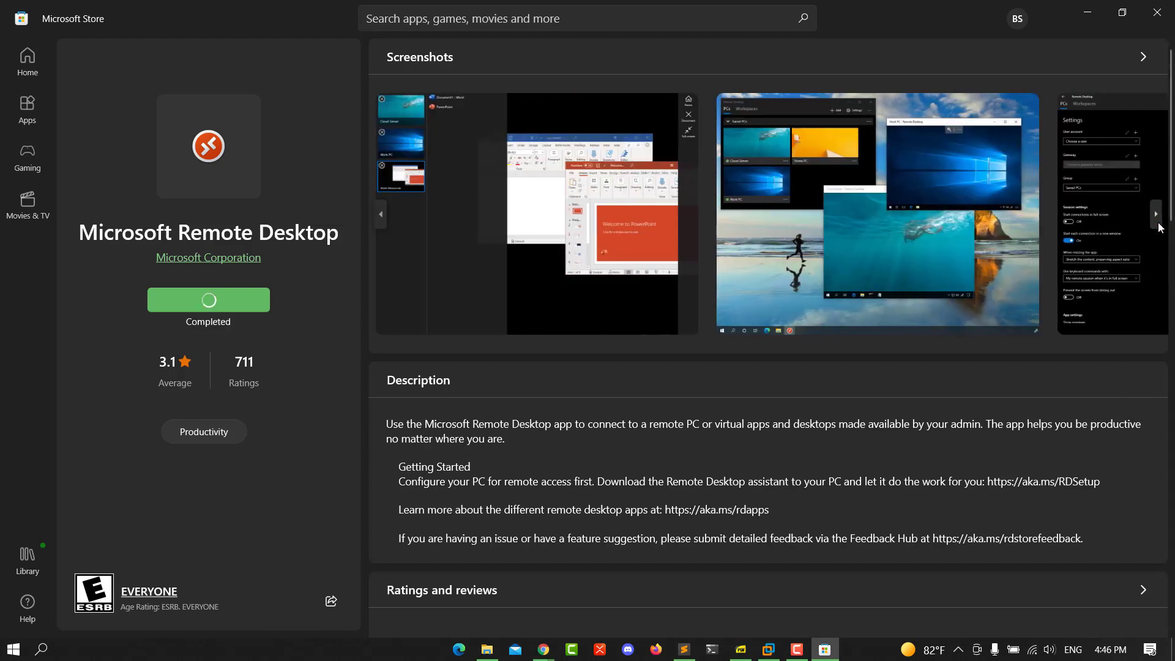
pyautogui.click(1155, 213)
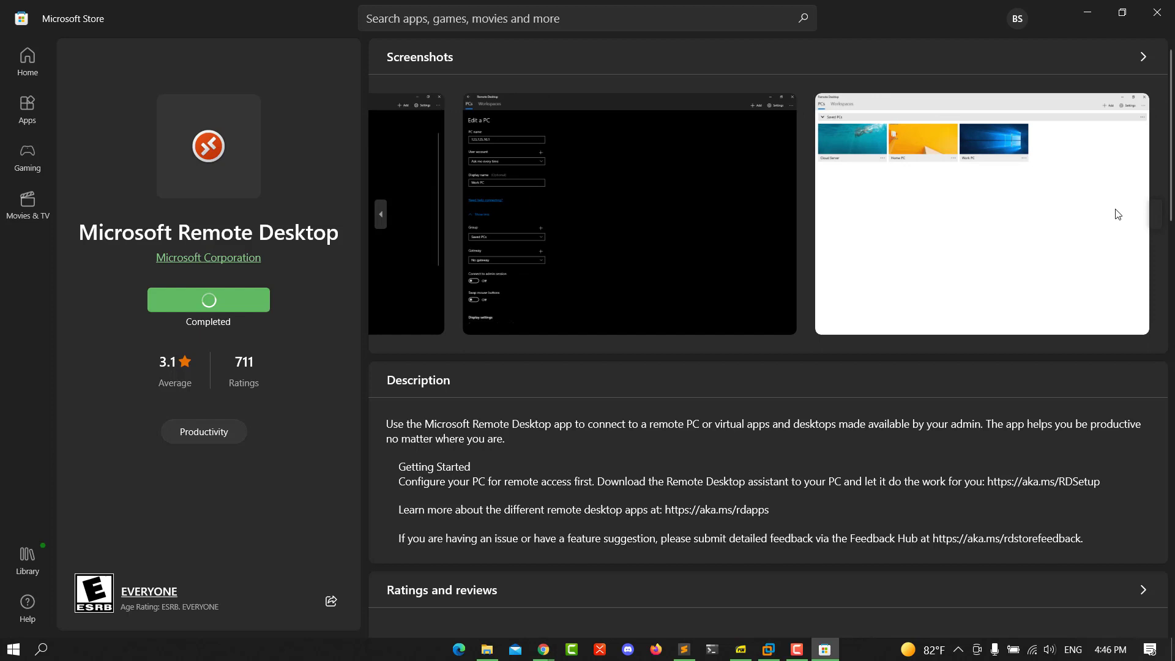
pyautogui.moveTo(333, 295)
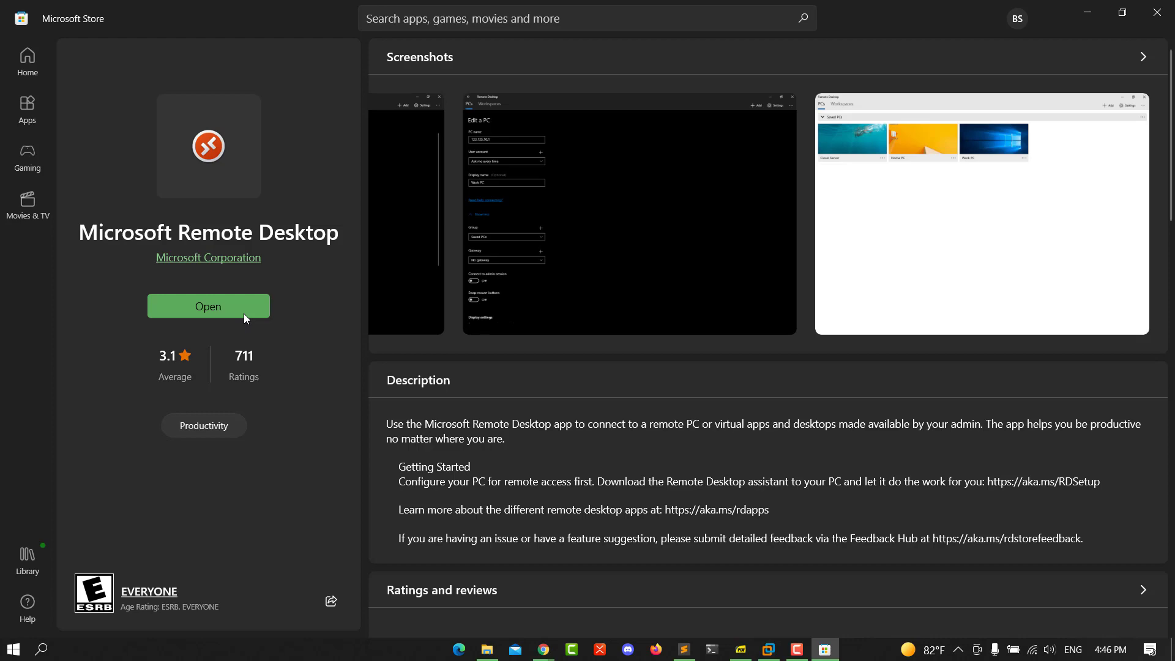
# - Launch Remote Desktop and start adding a new PC, reaching the empty Add a PC form
pyautogui.click(208, 306)
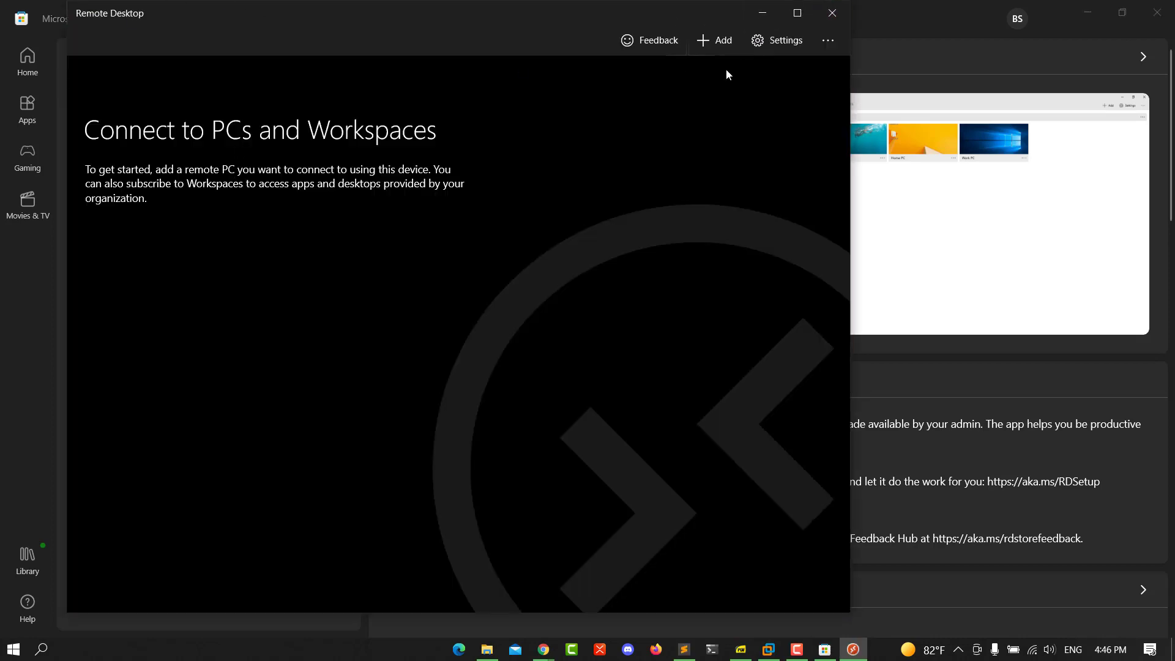
pyautogui.click(715, 39)
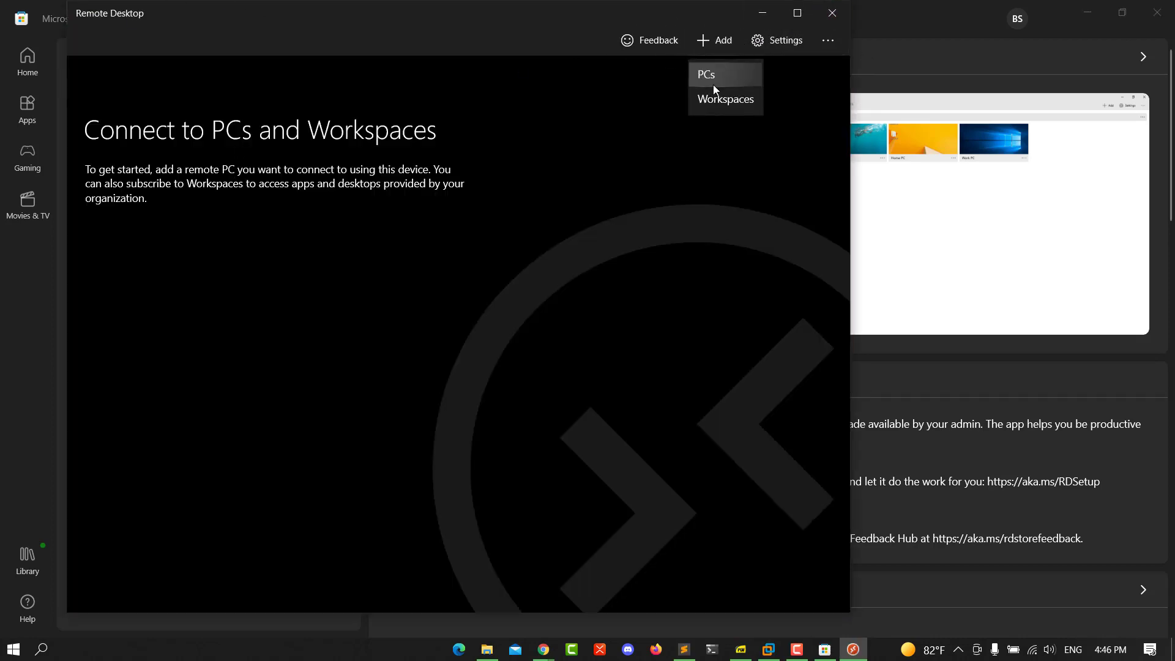
pyautogui.click(707, 73)
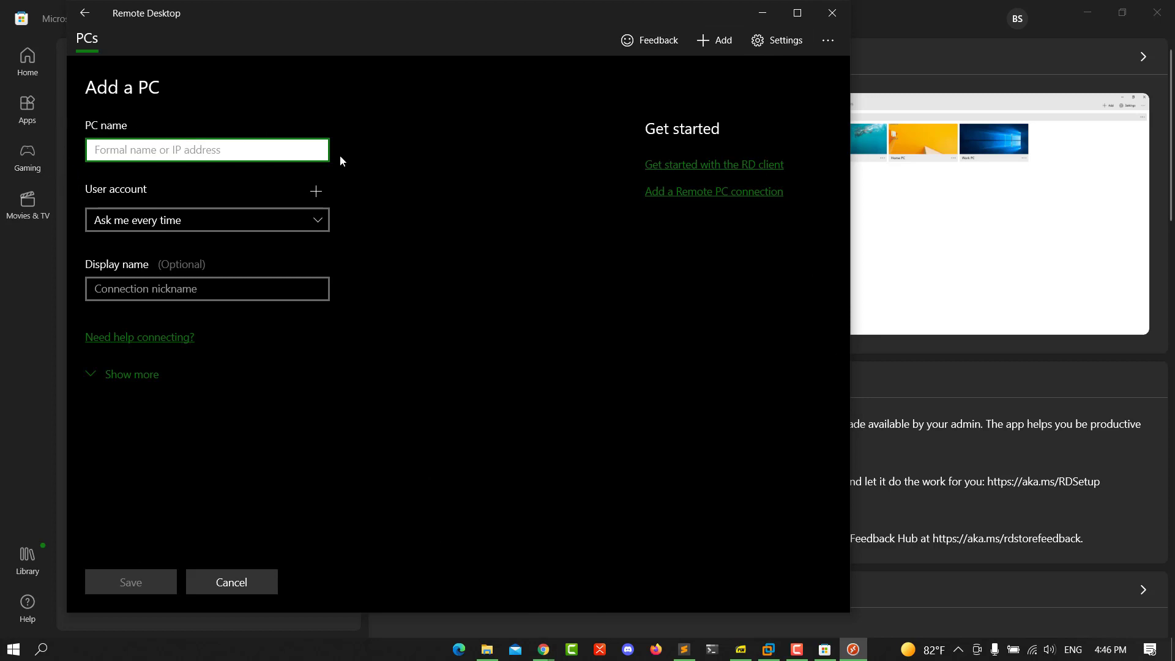
pyautogui.moveTo(831, 12)
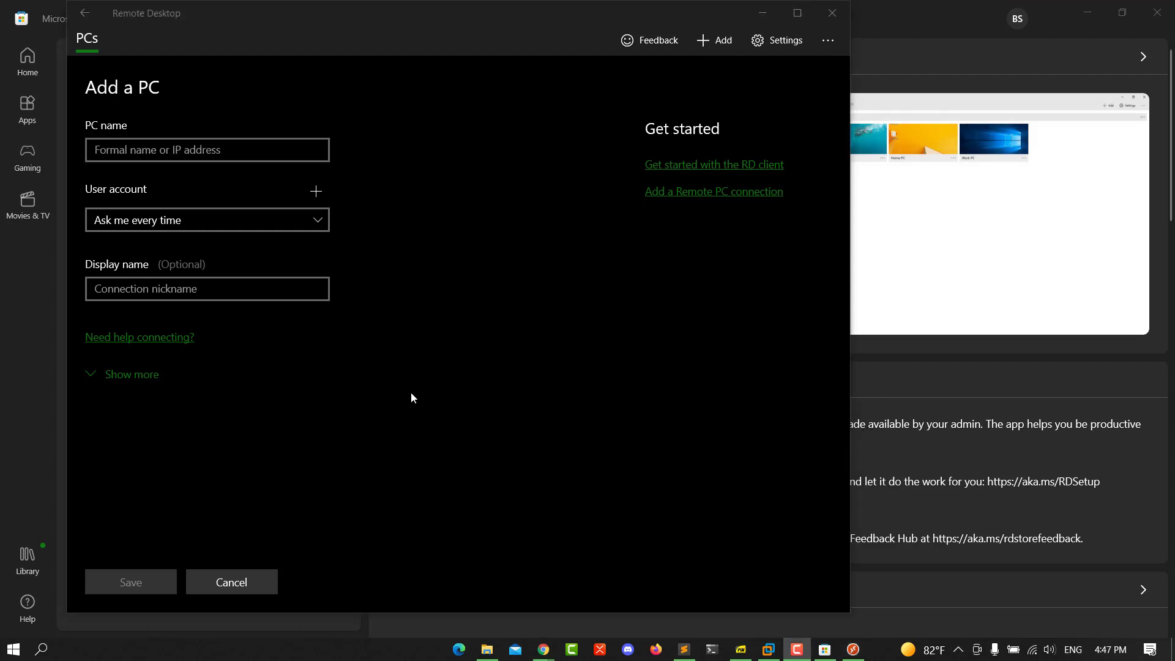
pyautogui.moveTo(441, 360)
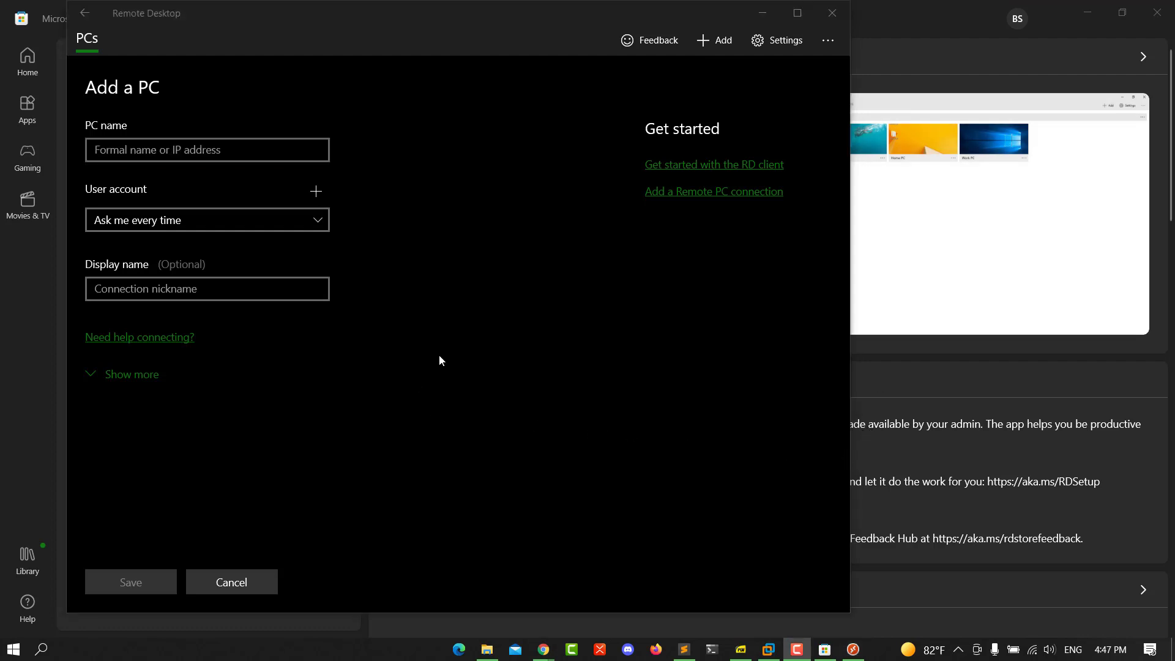